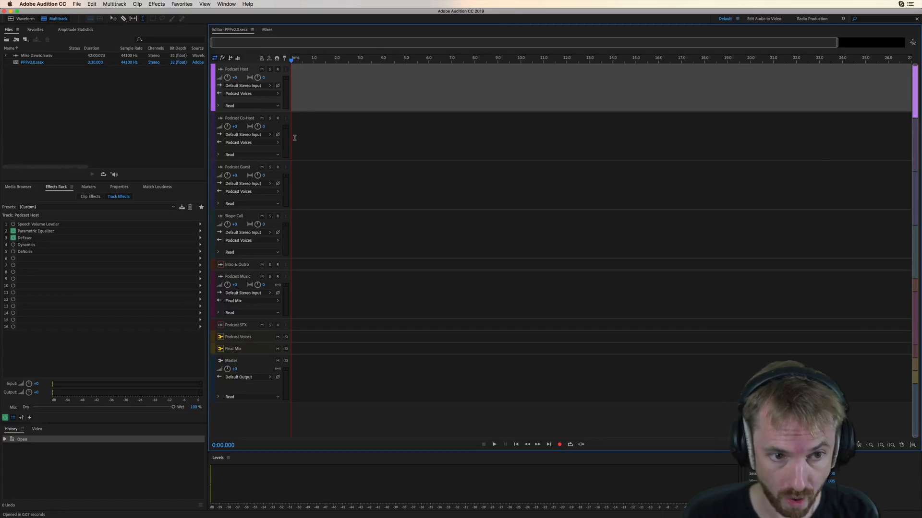
pyautogui.moveTo(398, 190)
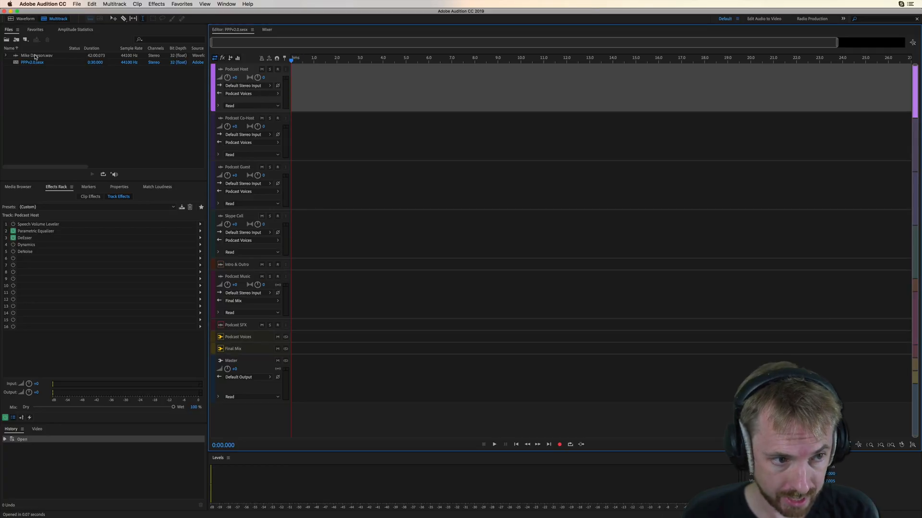
# Place the left and right channels on the Podcast Host and Guest tracks, then start Match Clip Loudness at -16 LUFS
pyautogui.doubleClick(34, 55)
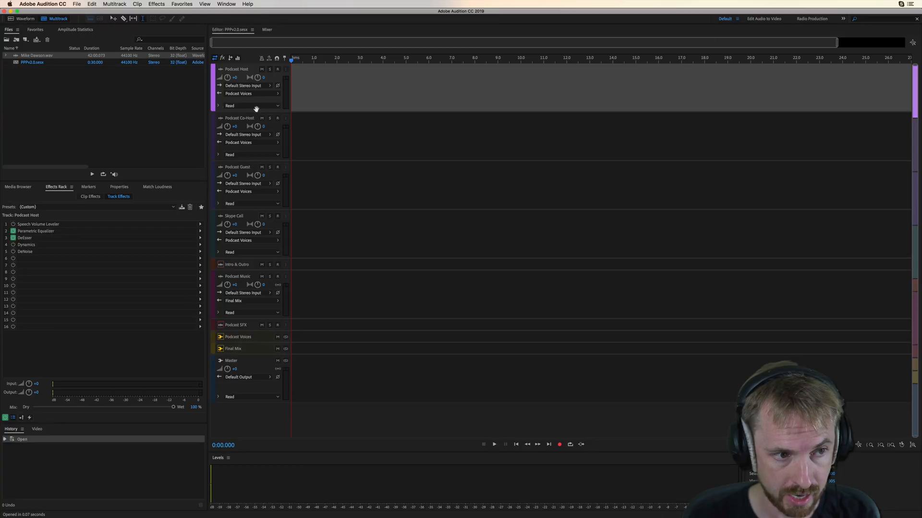
pyautogui.click(6, 58)
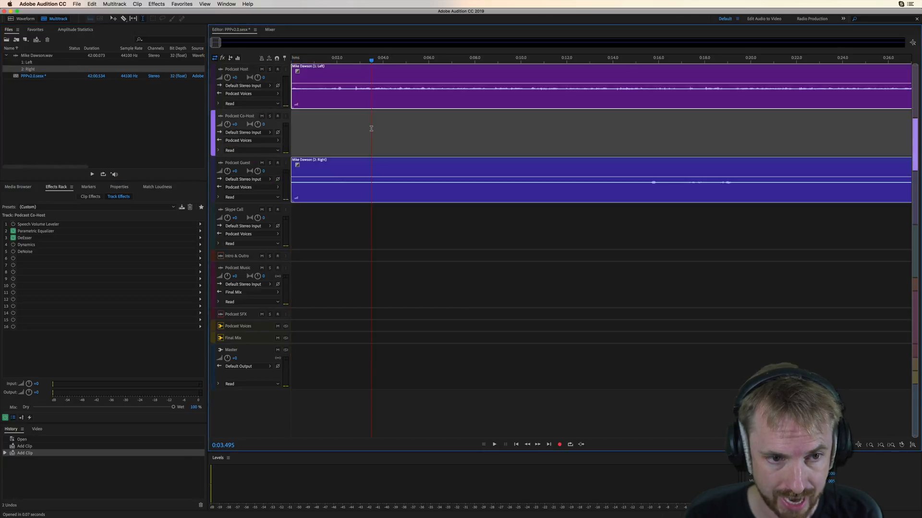
pyautogui.click(138, 3)
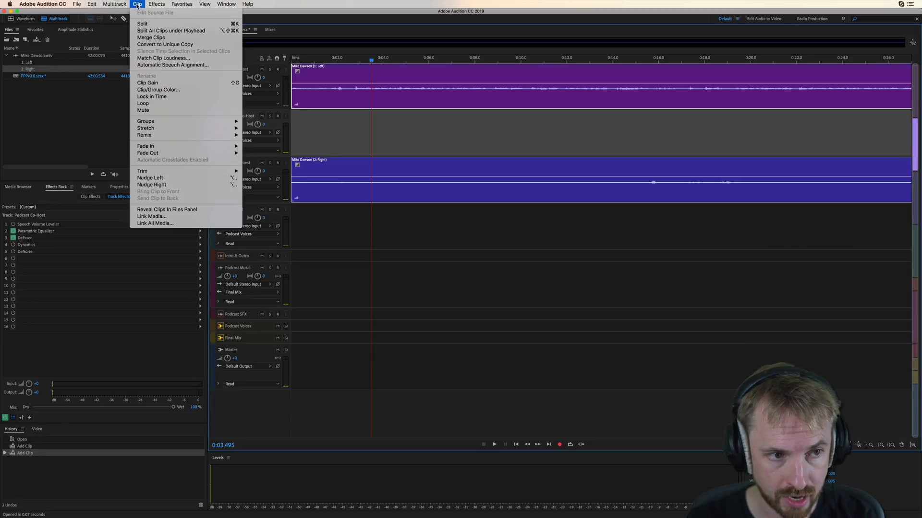
pyautogui.click(164, 58)
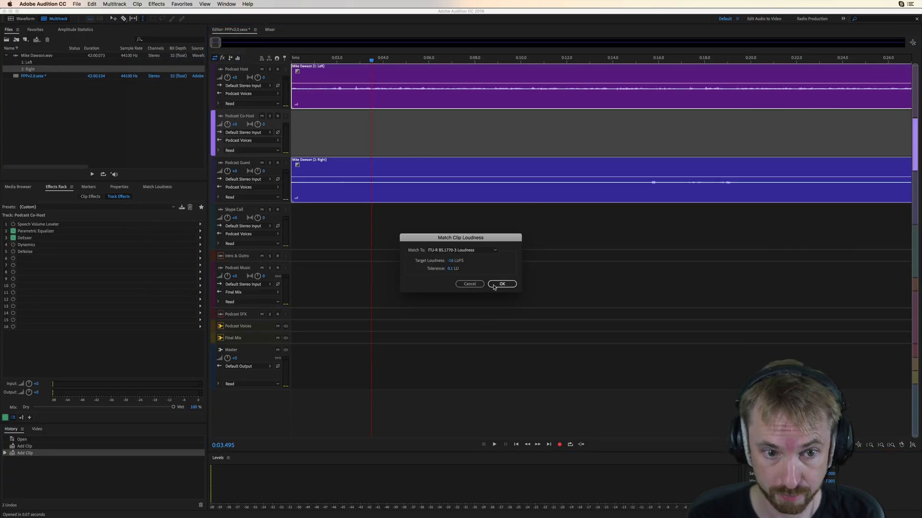
pyautogui.click(502, 284)
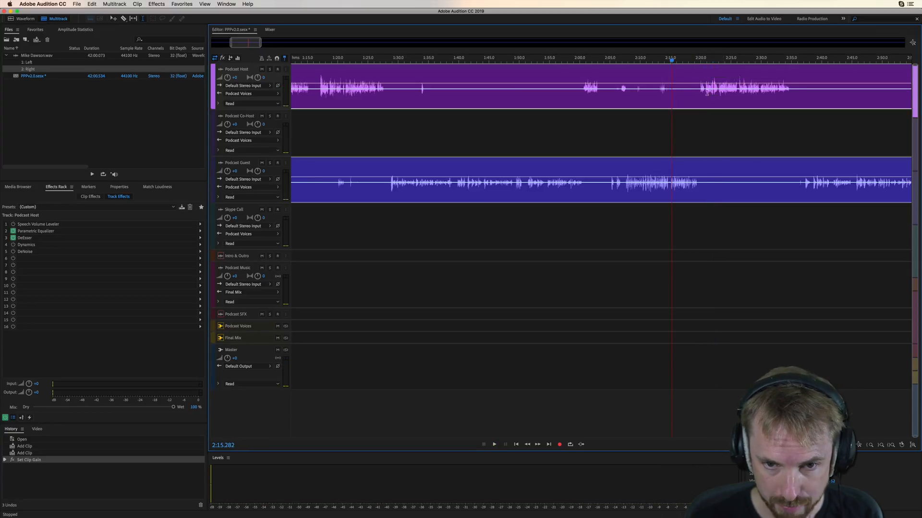
pyautogui.moveTo(686, 96)
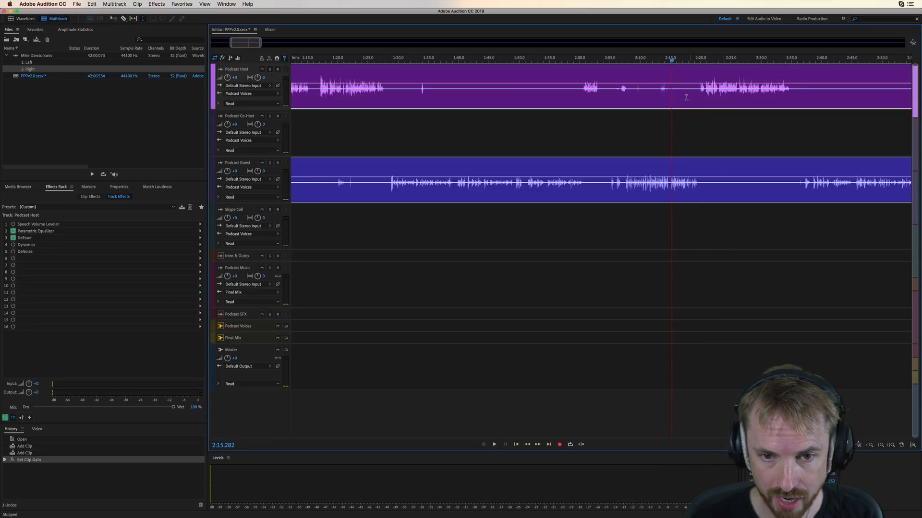